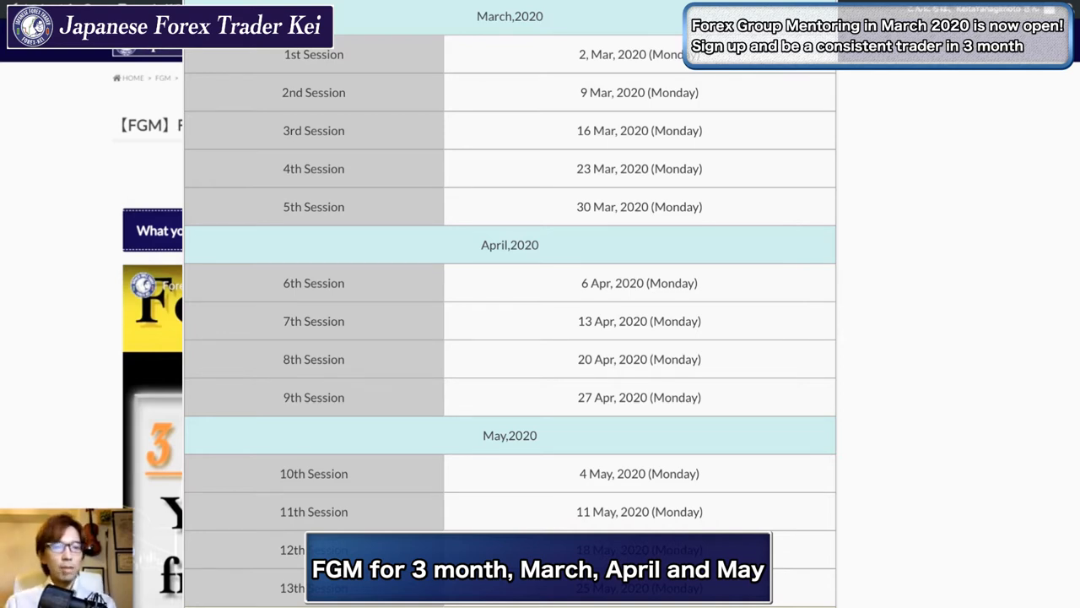
{"action": "scroll", "scroll_direction": "up", "scroll_amount": 3}
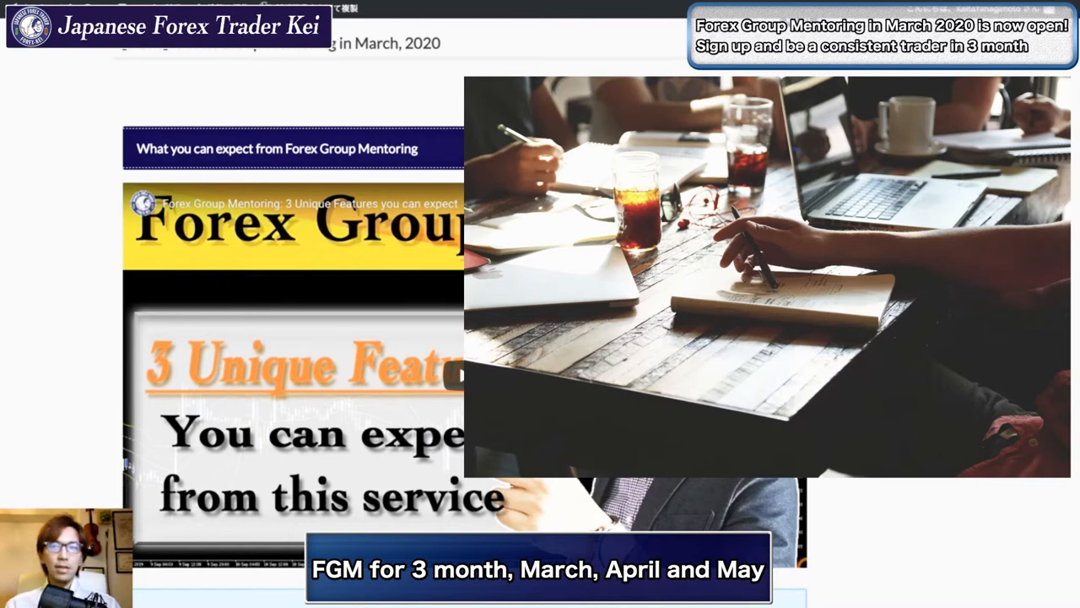
{"action": "scroll", "scroll_direction": "down", "scroll_amount": 3}
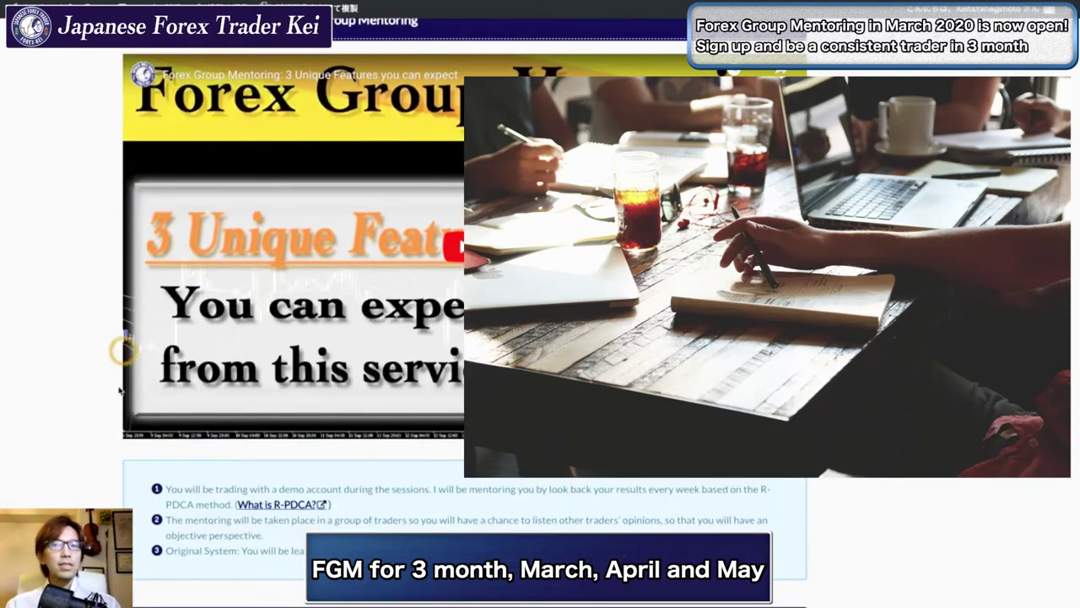
{"action": "scroll", "scroll_direction": "down", "scroll_amount": 3}
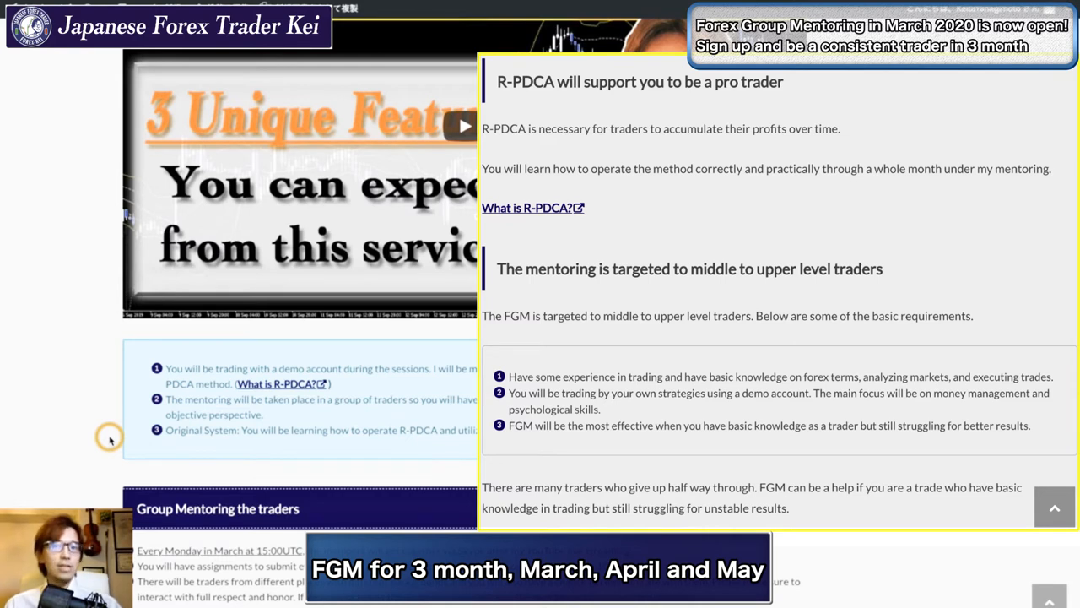
{"action": "scroll", "scroll_direction": "down", "scroll_amount": 3}
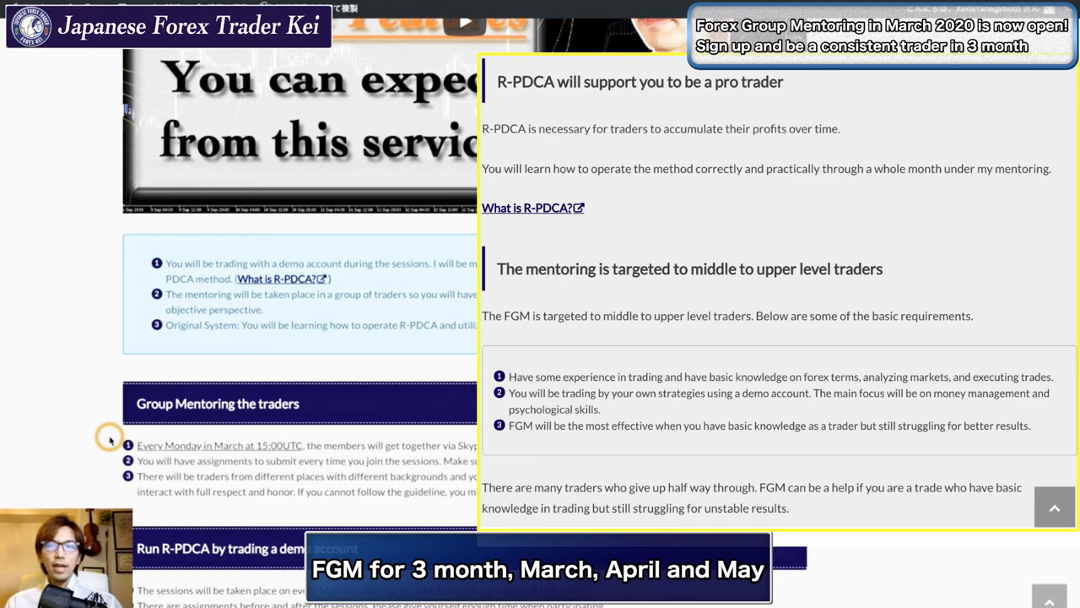
{"action": "scroll", "scroll_direction": "down", "scroll_amount": 3}
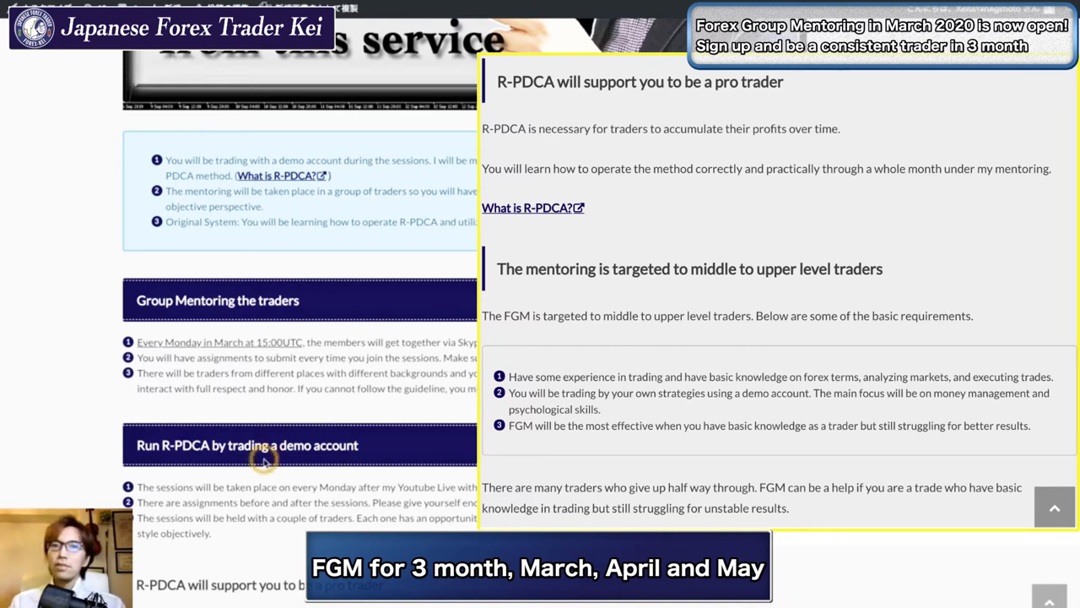
{"action": "mouse_move", "coordinate": [123, 443]}
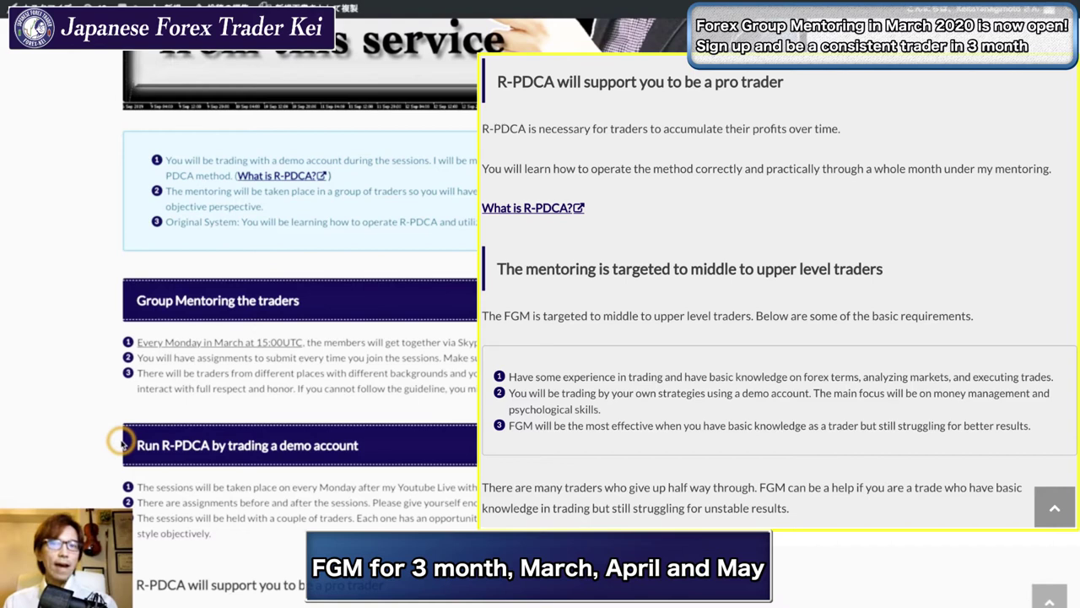
{"action": "scroll", "scroll_direction": "up", "scroll_amount": 3}
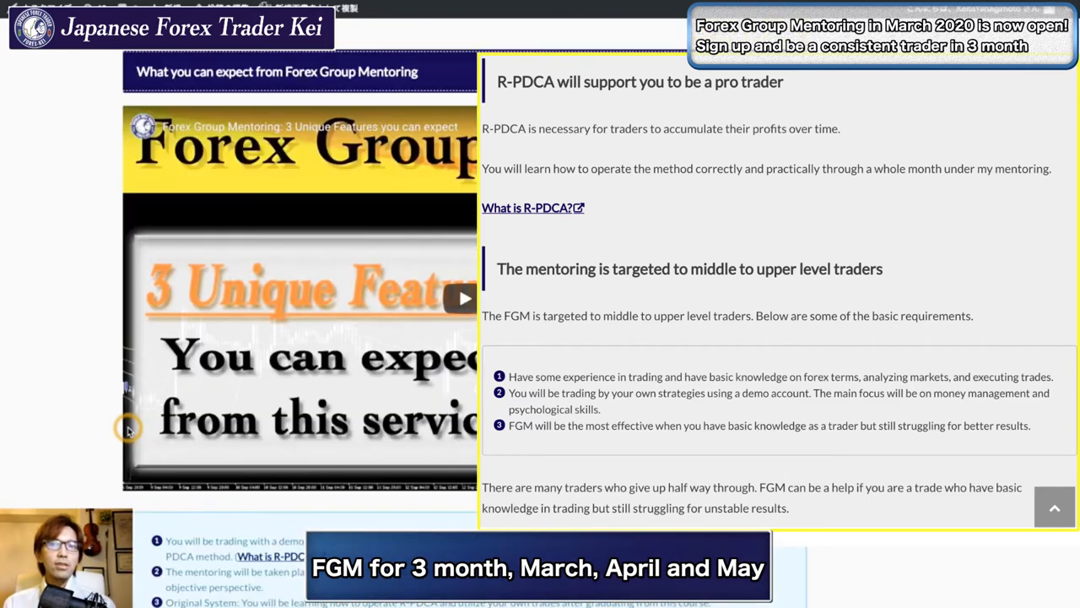
{"action": "scroll", "scroll_direction": "down", "scroll_amount": 3}
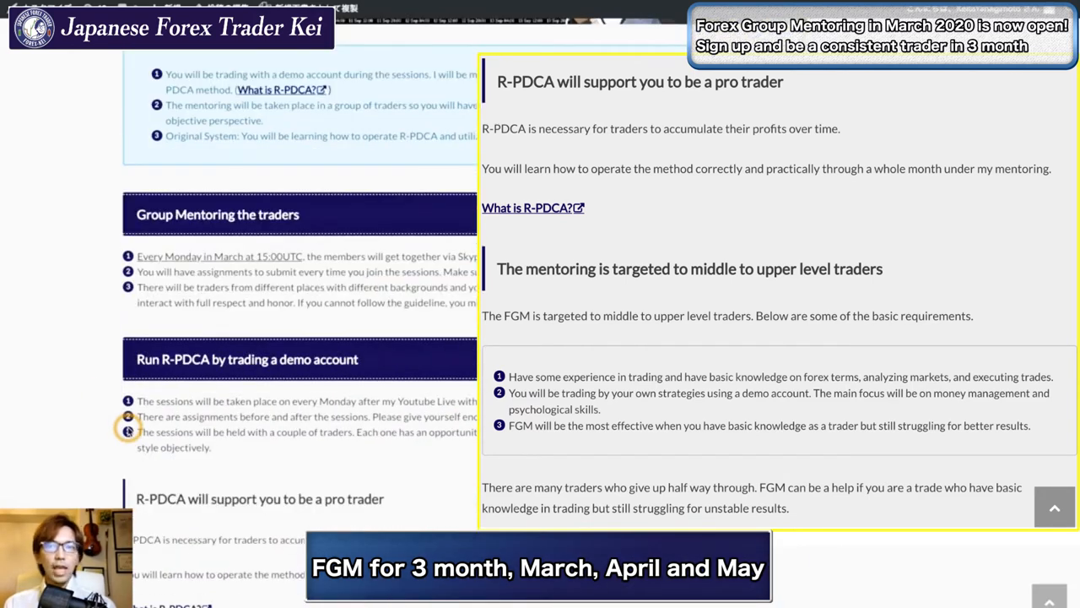
{"action": "scroll", "scroll_direction": "down", "scroll_amount": 3}
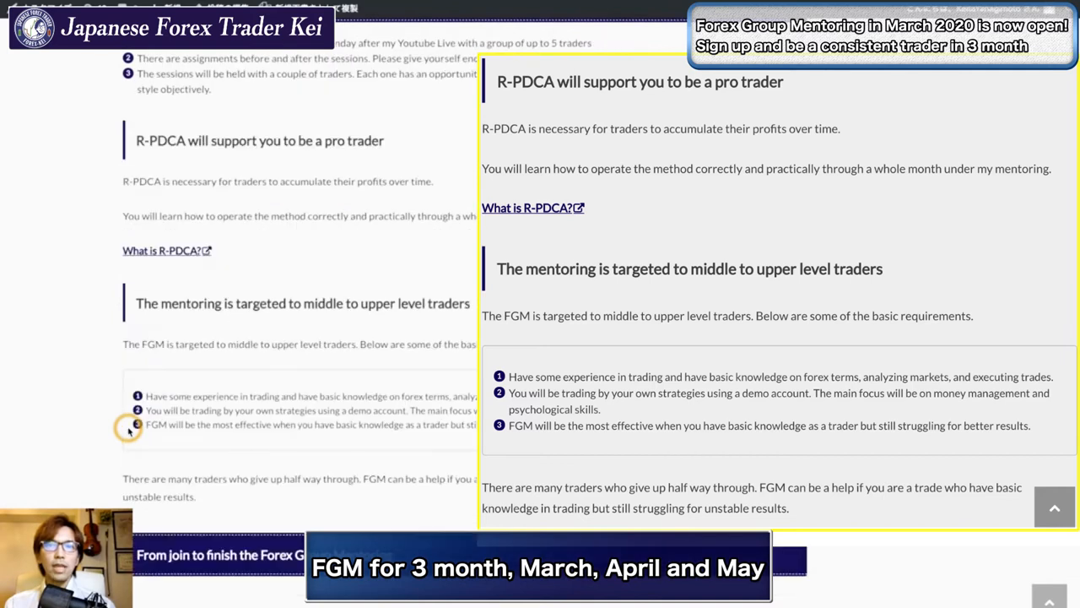
{"action": "scroll", "scroll_direction": "down", "scroll_amount": 3}
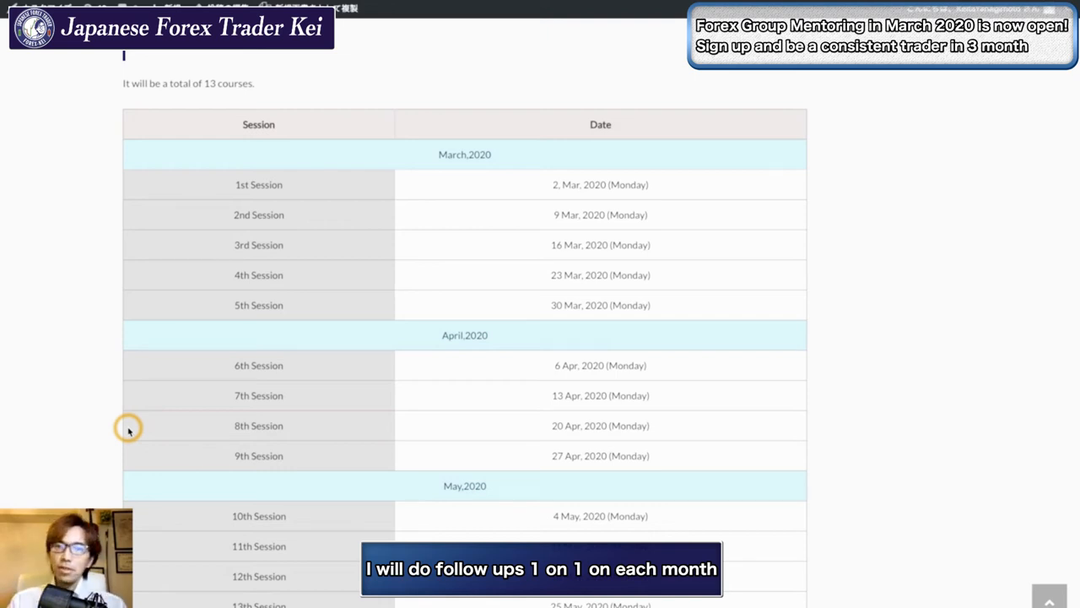
{"action": "scroll", "scroll_direction": "down", "scroll_amount": 3}
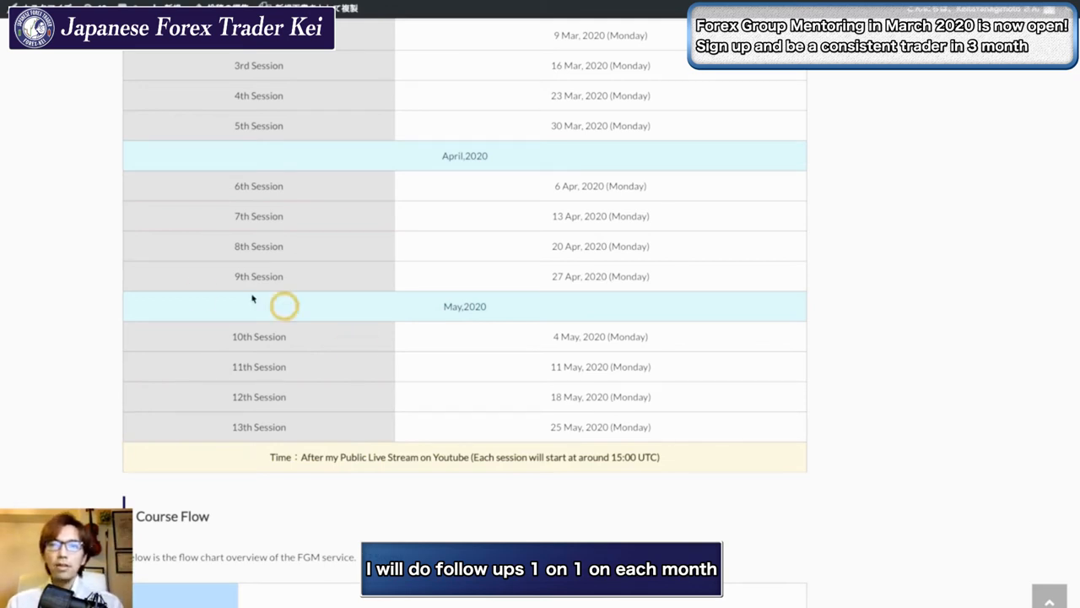
{"action": "scroll", "scroll_direction": "down", "scroll_amount": 3}
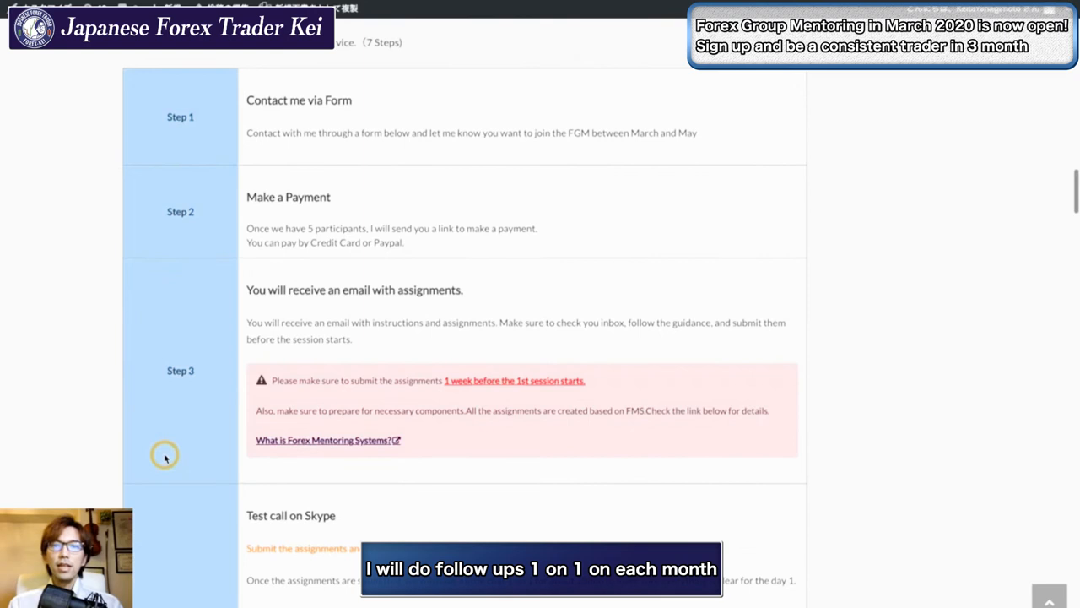
{"action": "scroll", "scroll_direction": "up", "scroll_amount": 3}
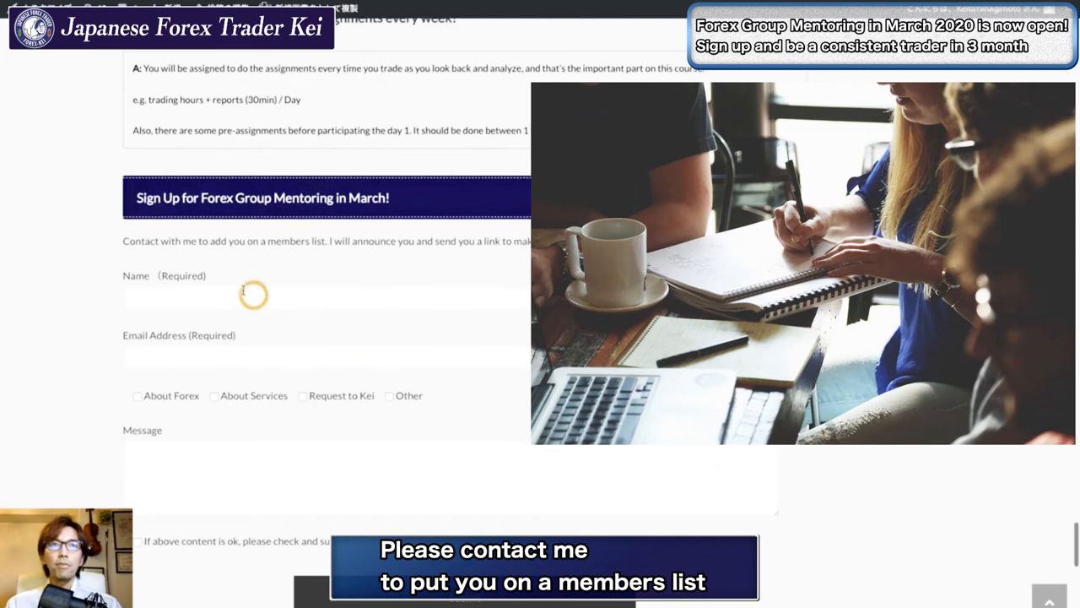
{"action": "mouse_move", "coordinate": [115, 353]}
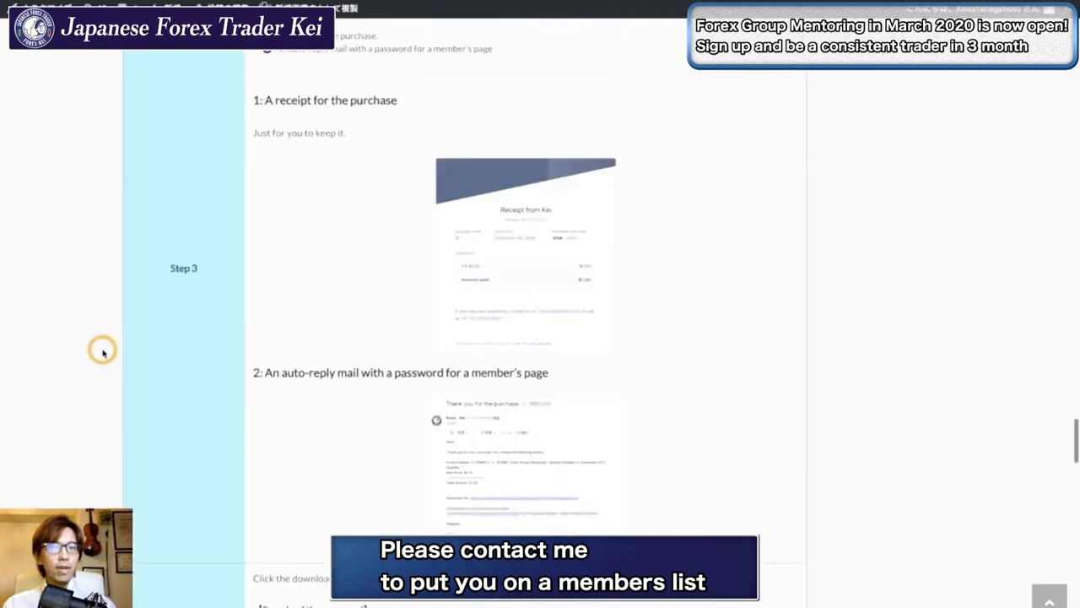
{"action": "scroll", "scroll_direction": "up", "scroll_amount": 3}
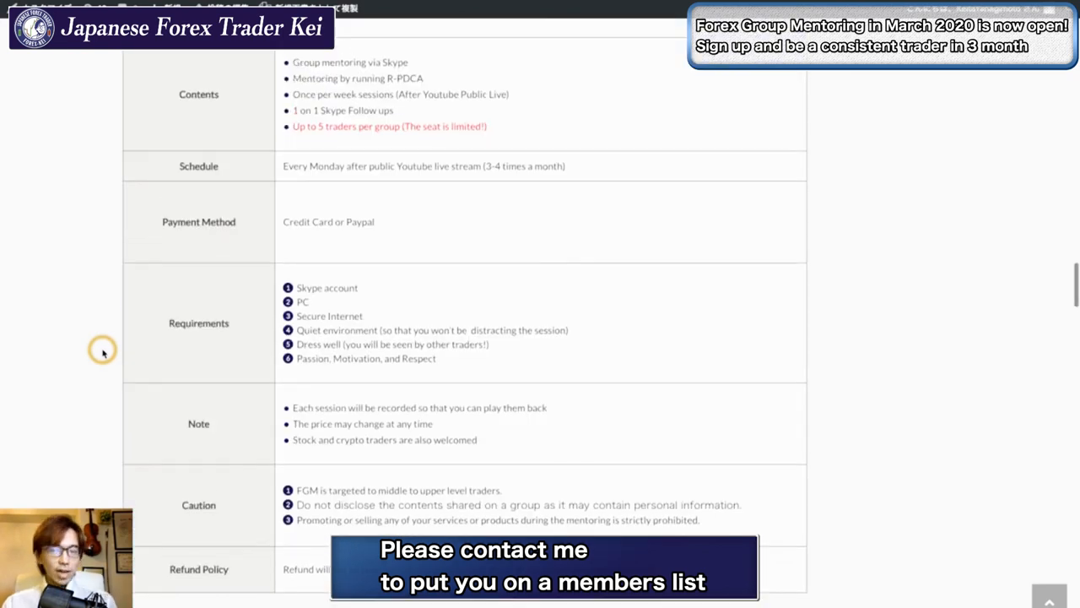
{"action": "scroll", "scroll_direction": "up", "scroll_amount": 3}
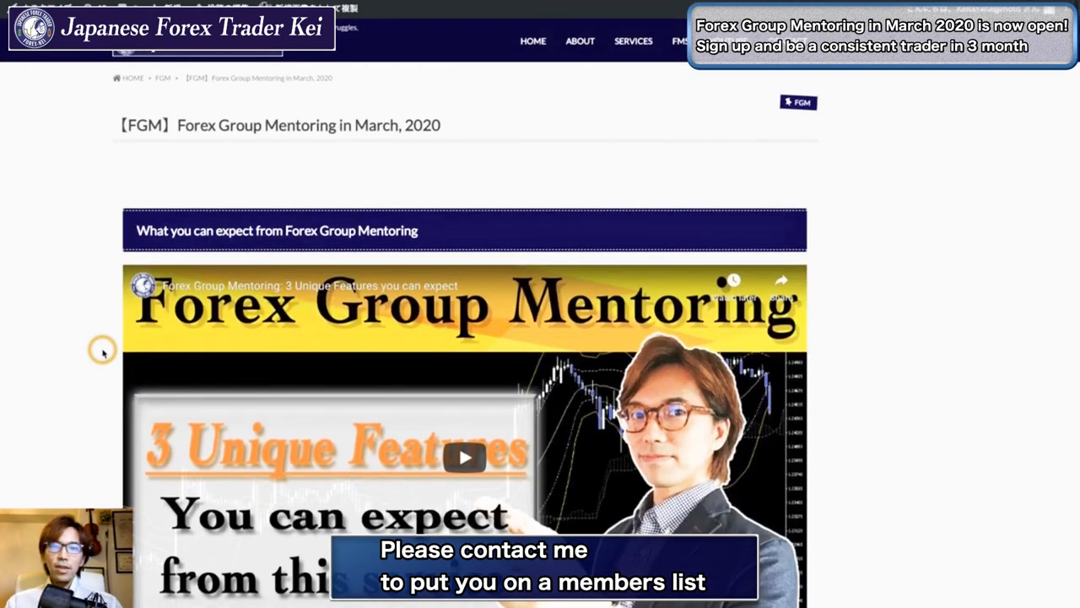